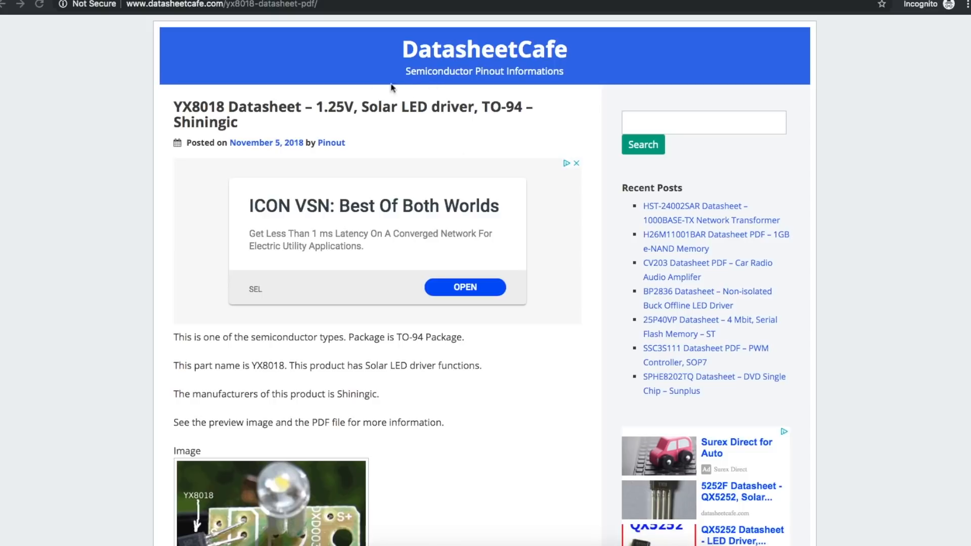
mouse_move(370, 128)
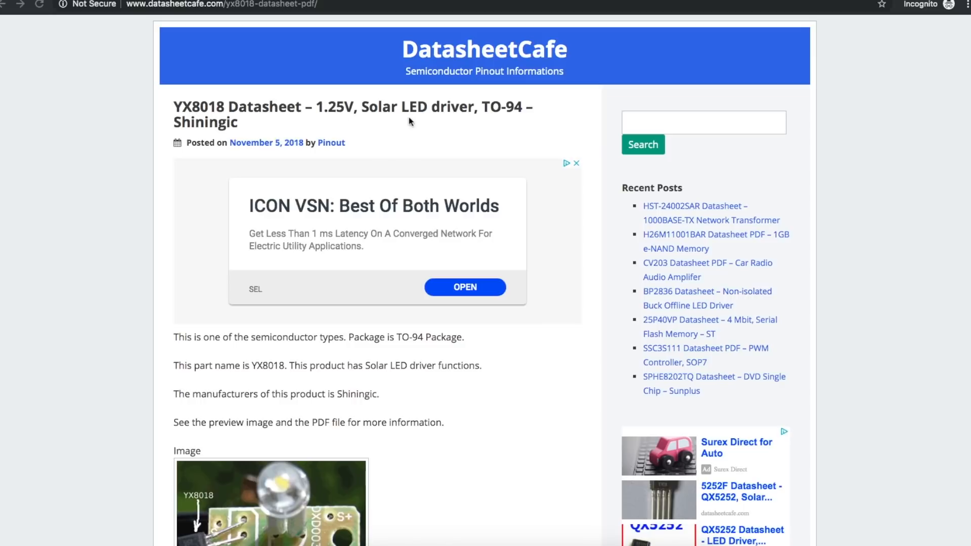
mouse_move(488, 118)
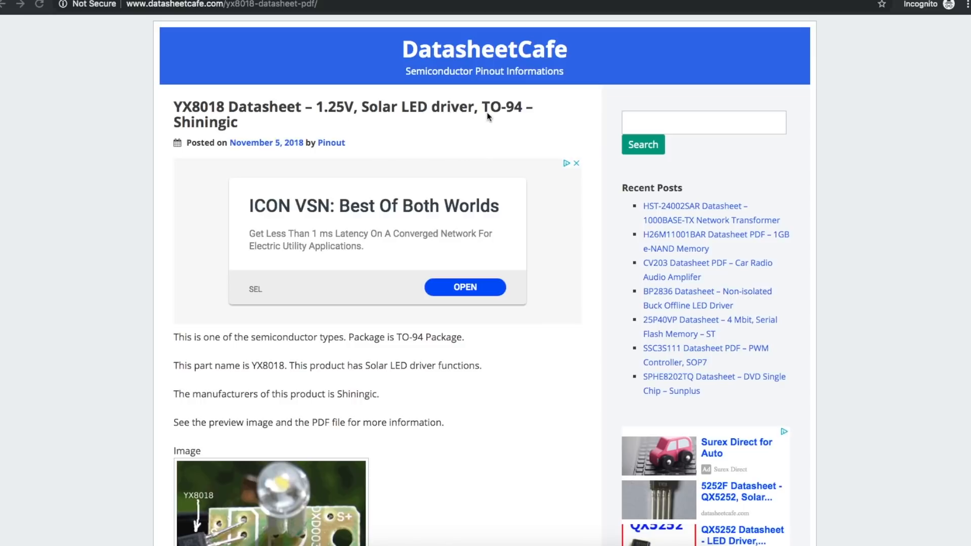
mouse_move(184, 133)
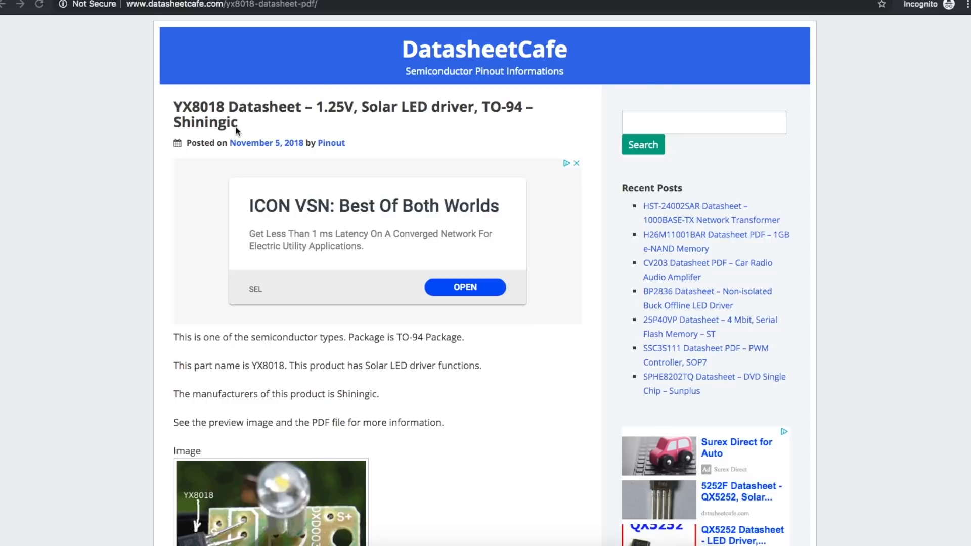
Scroll the YX8018 page down to its Description, Features and Pinout sections.
scroll(down, 3)
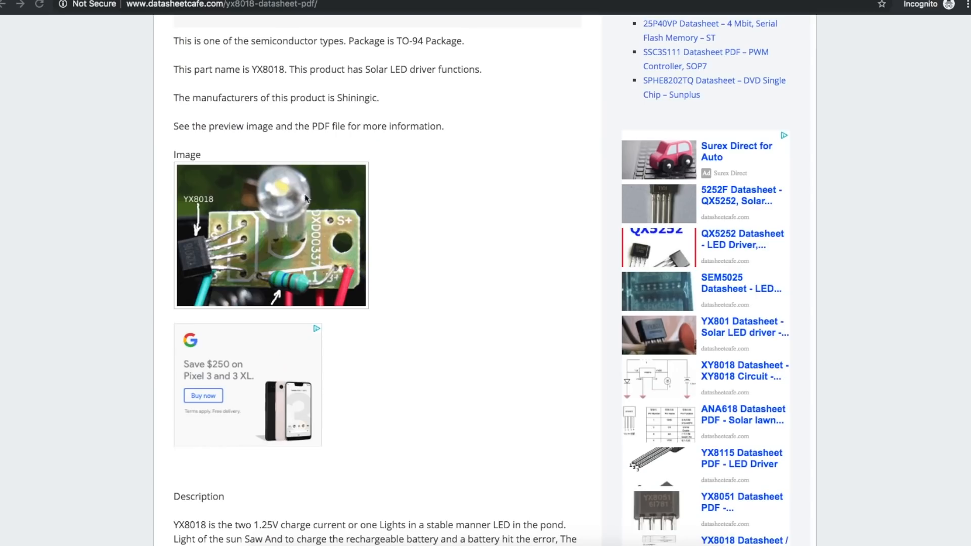
mouse_move(316, 267)
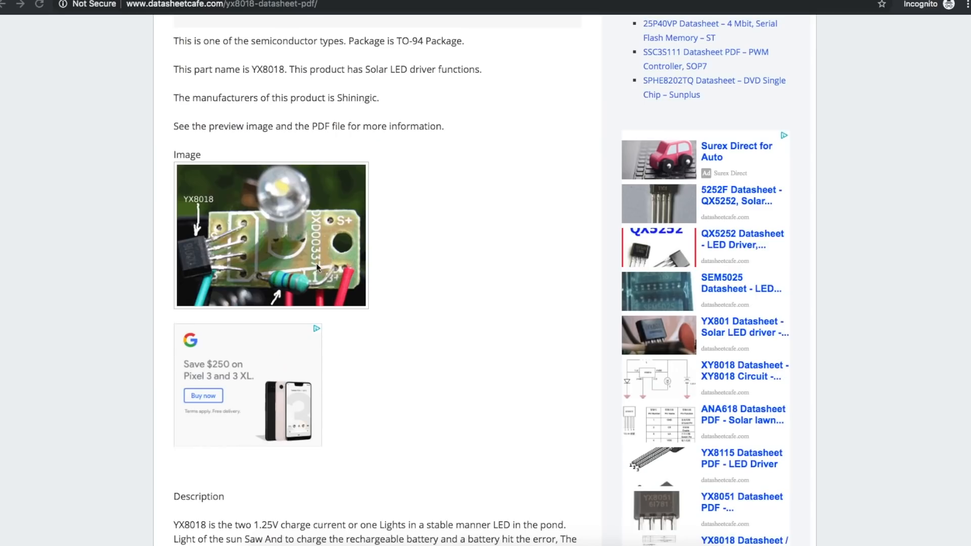
scroll(down, 3)
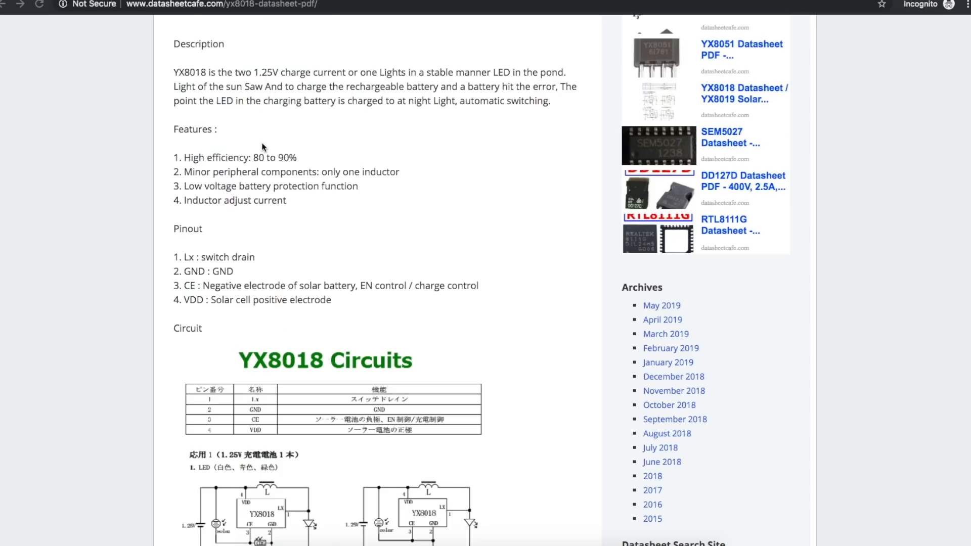
mouse_move(183, 161)
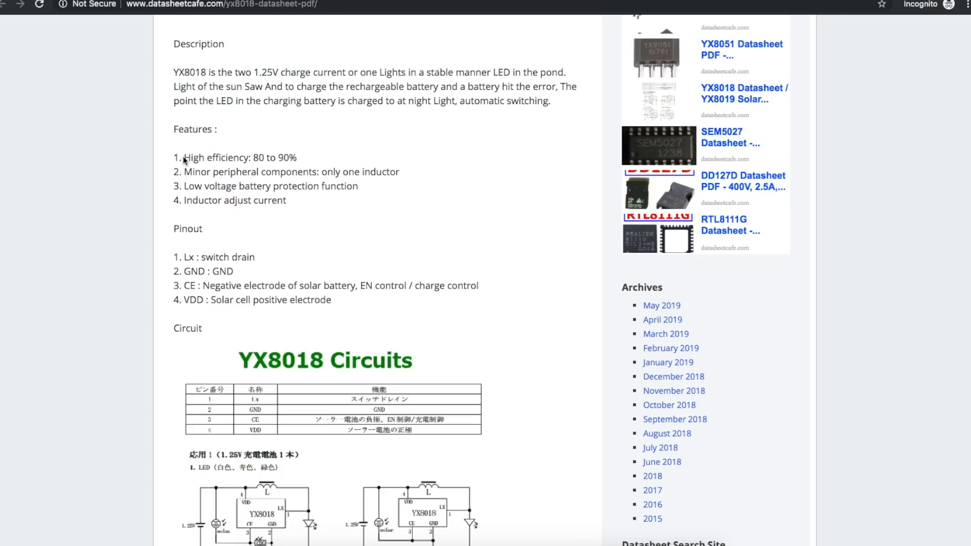
Mark the low-voltage battery protection and inductor-adjust-current features, then reach the PDF download section.
drag(242, 158, 296, 157)
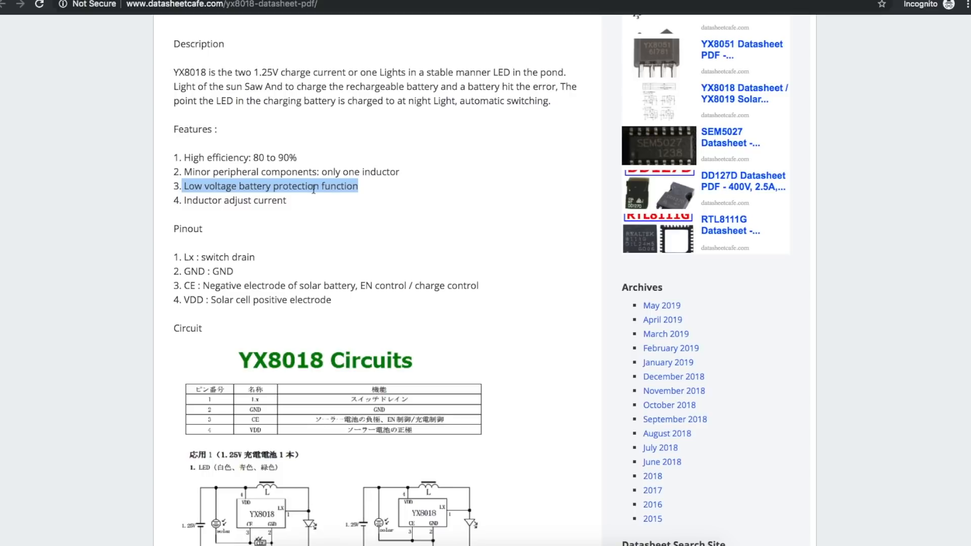
double_click(269, 200)
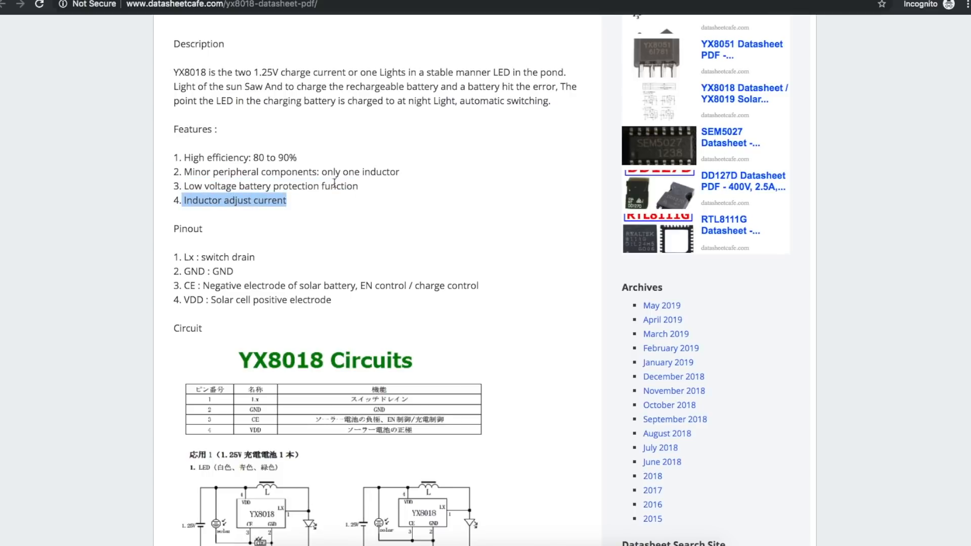
scroll(down, 3)
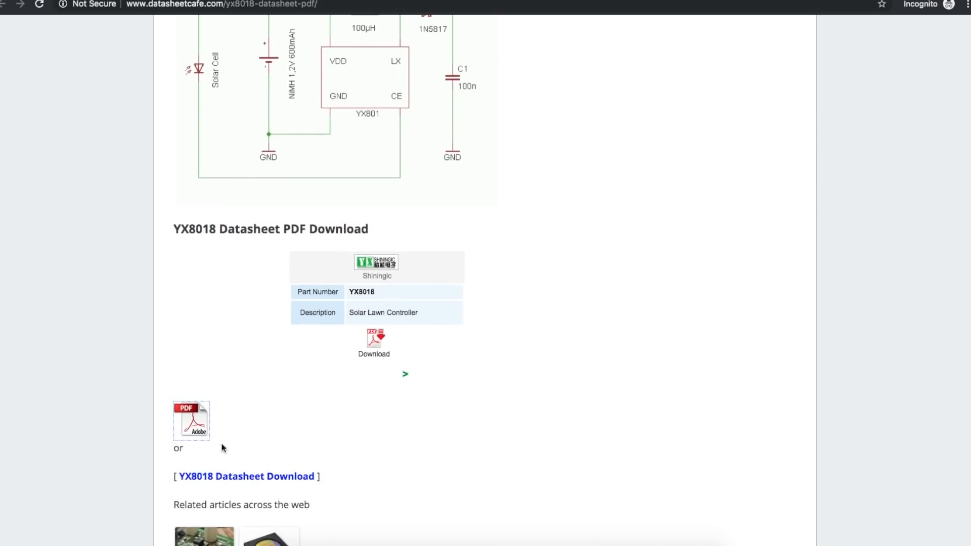
In the YX8018 PDF, mark the 150uH inductor row and its matching 10mA LED current in the 1.25V table.
click(373, 338)
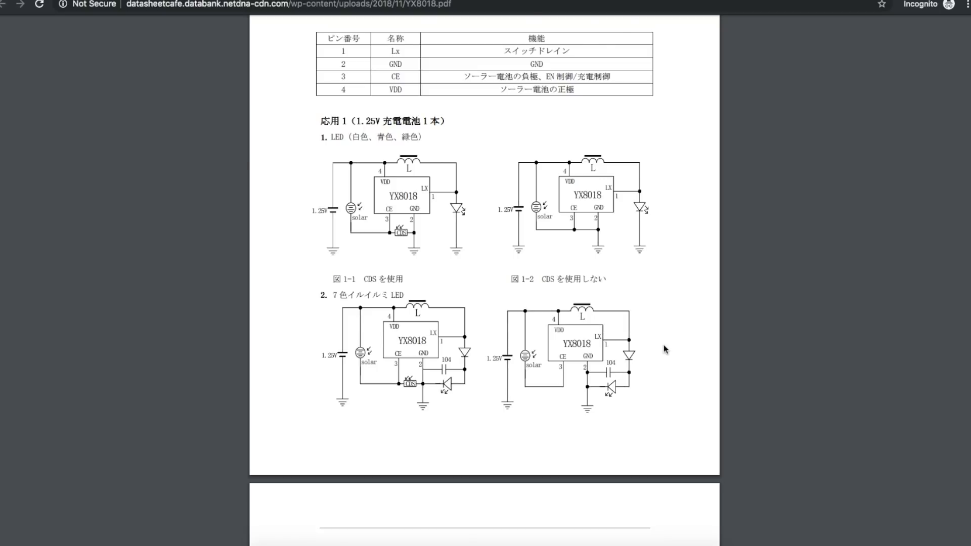
scroll(down, 3)
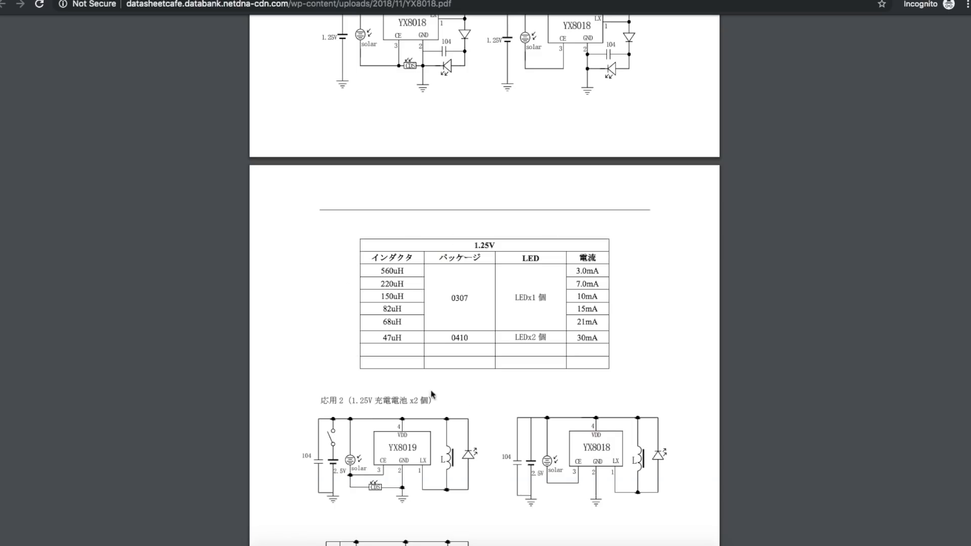
scroll(down, 3)
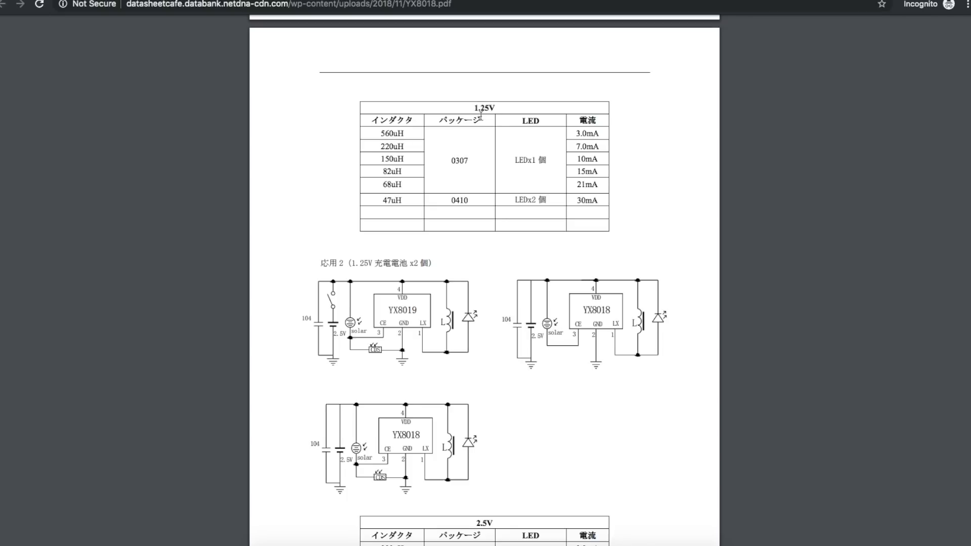
double_click(391, 159)
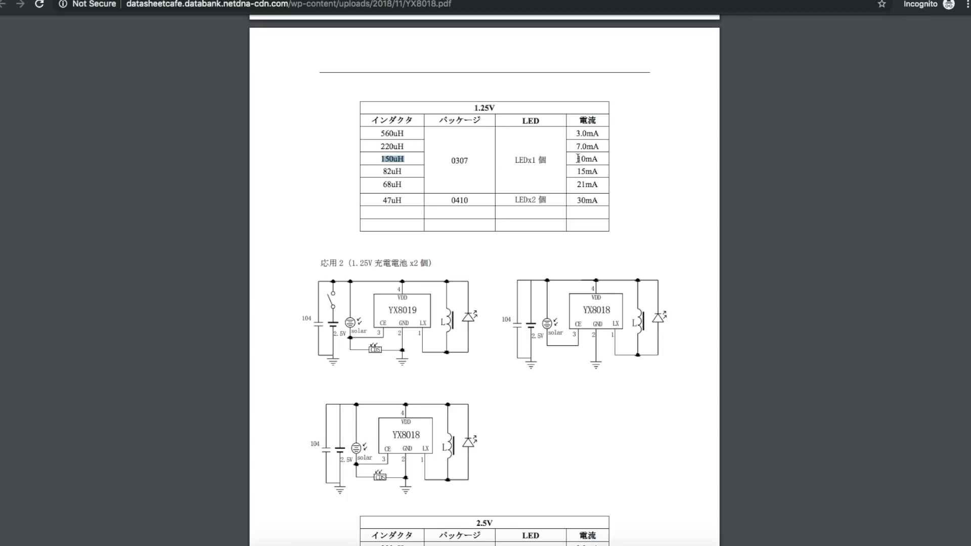
click(585, 159)
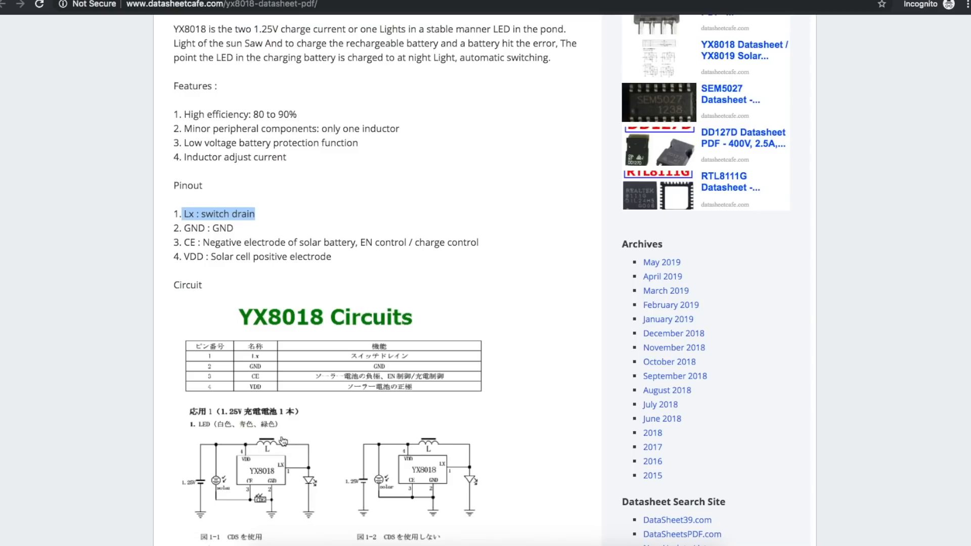
mouse_move(314, 473)
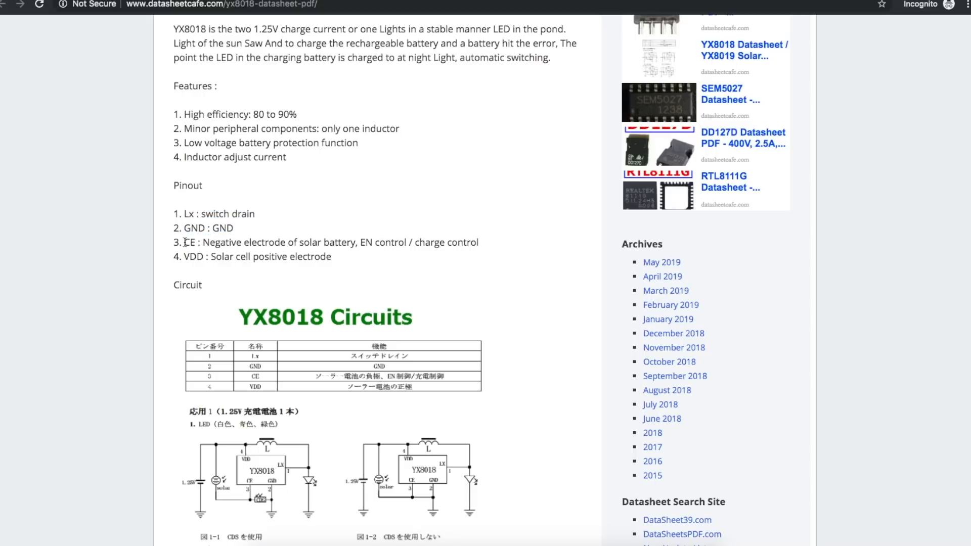
Mark the CE pin description line, then the VDD pin line in the pinout list.
double_click(189, 241)
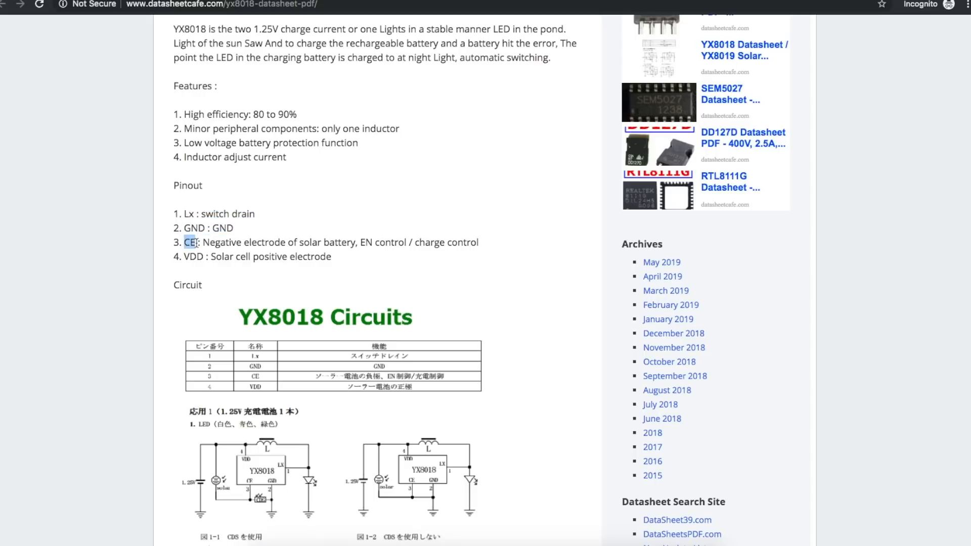
drag(186, 241, 335, 241)
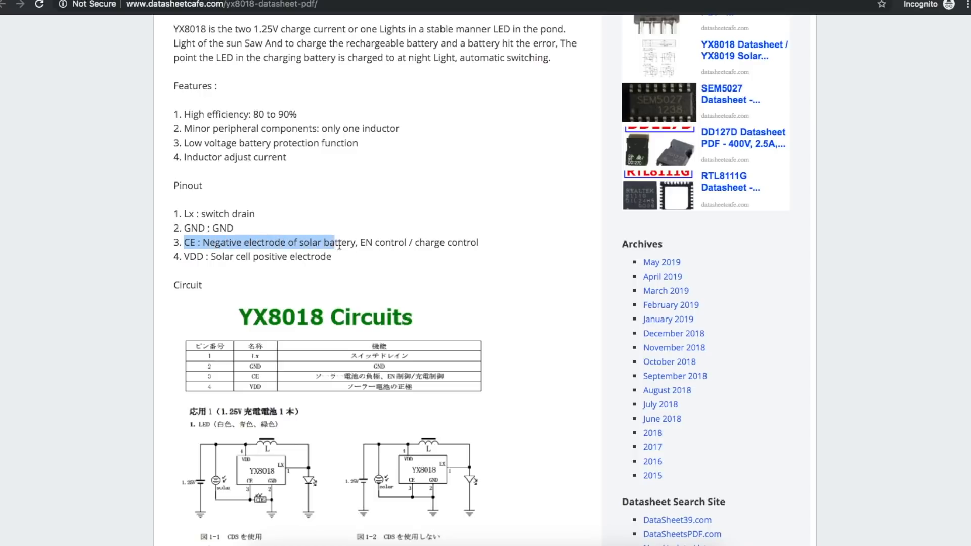
drag(331, 242, 477, 242)
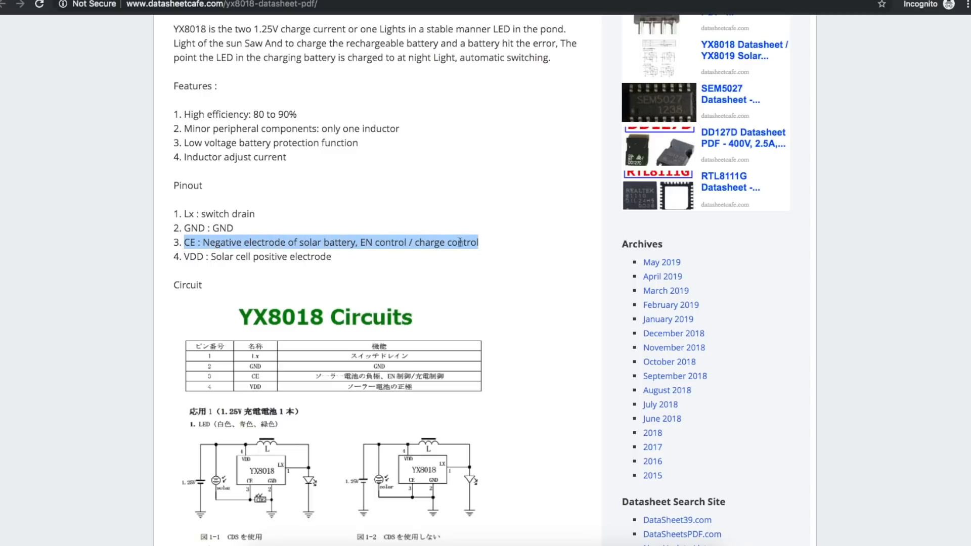
click(181, 256)
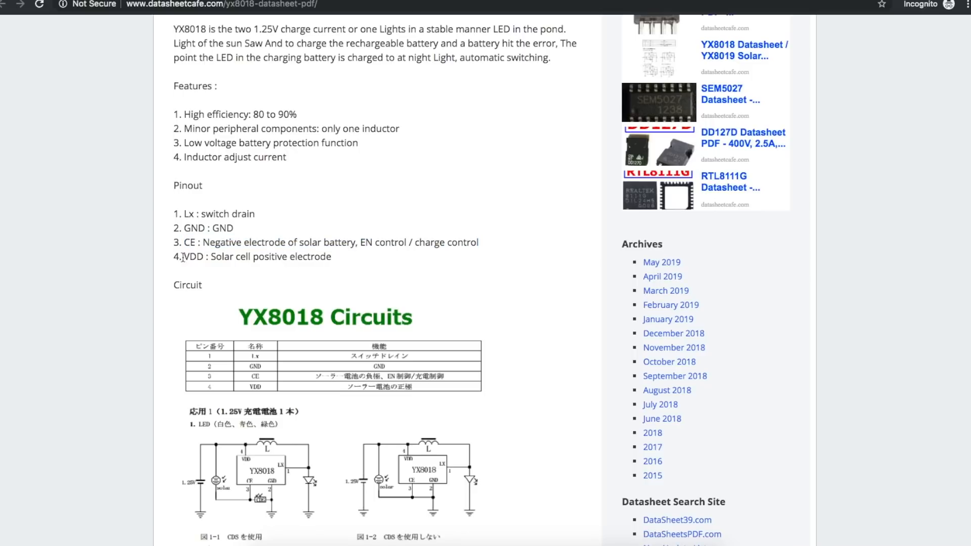
drag(184, 256, 333, 256)
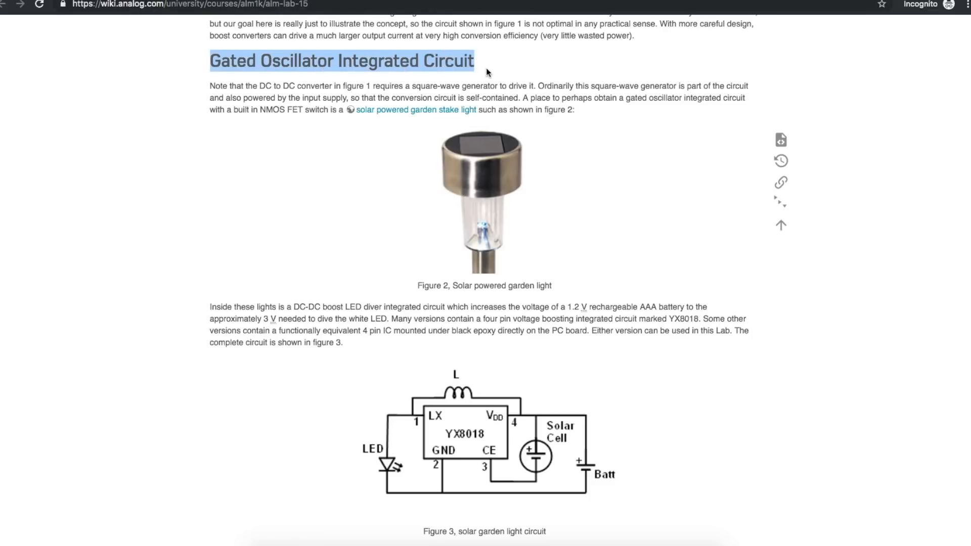
mouse_move(455, 172)
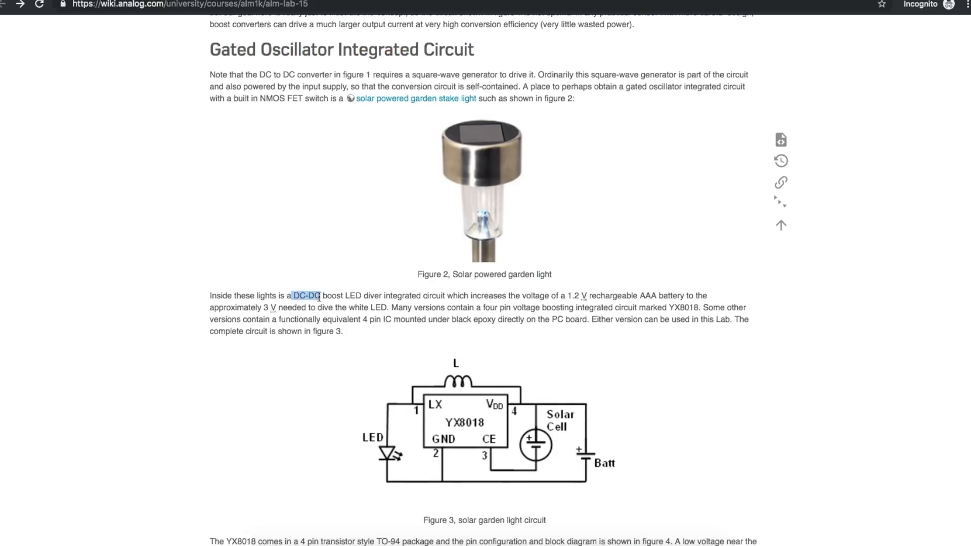
Highlight the passage on raising the battery voltage to the 3 V LED requirement.
drag(291, 296, 420, 295)
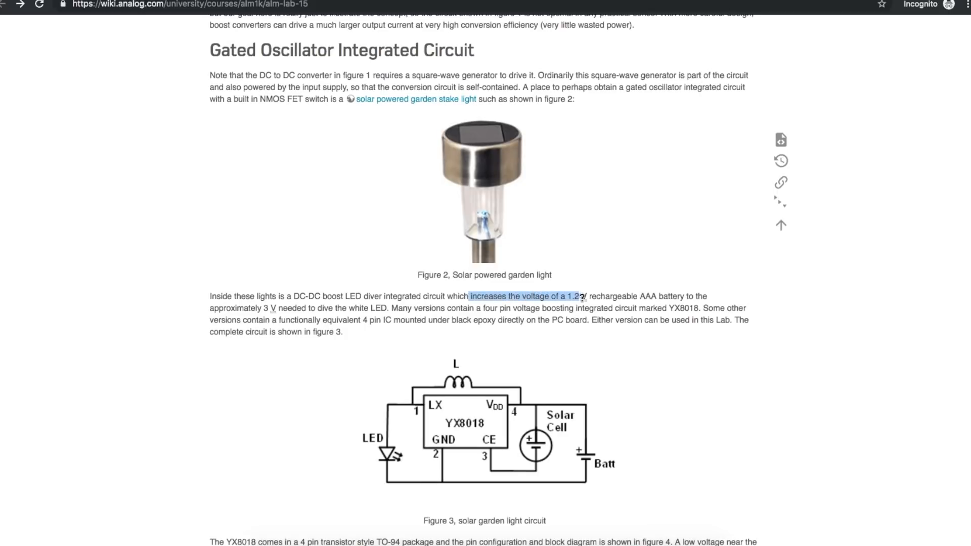
drag(578, 296, 356, 308)
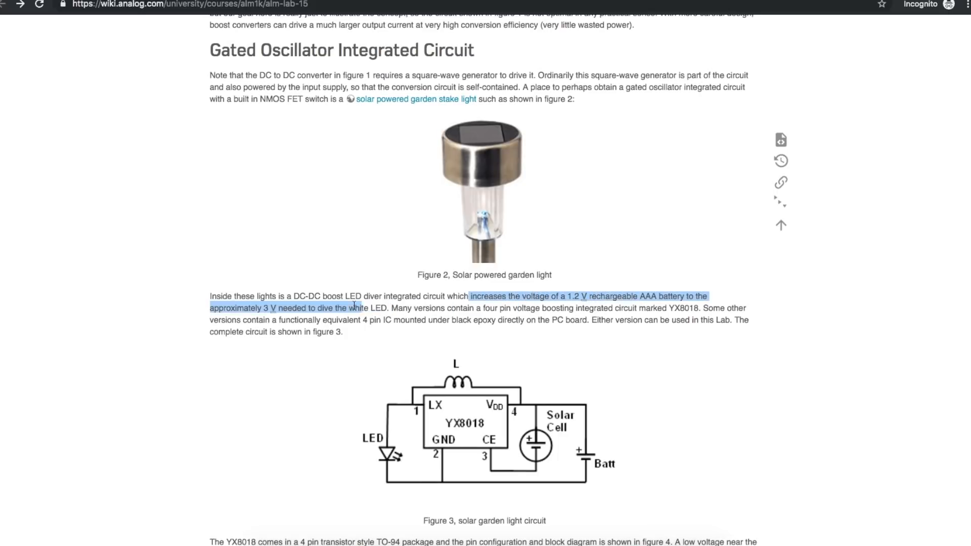
scroll(down, 3)
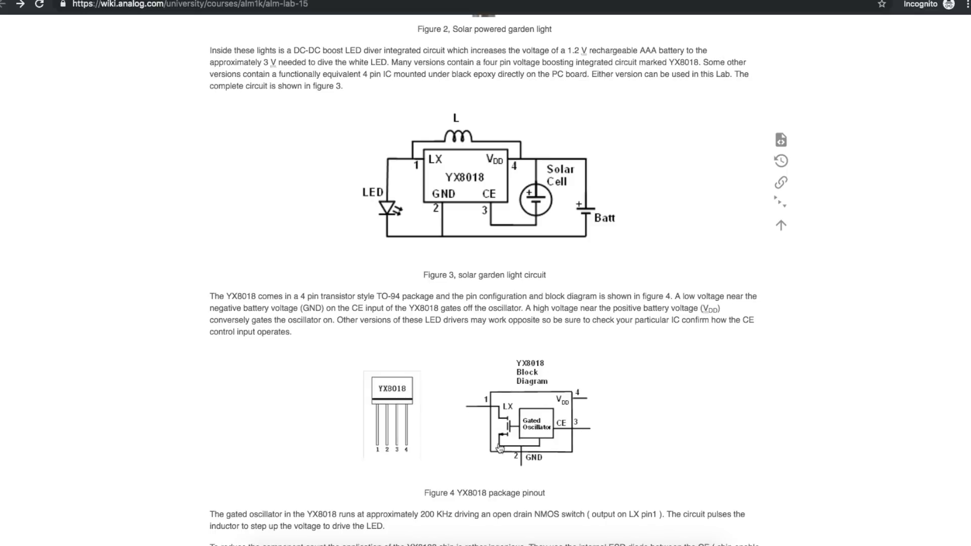
mouse_move(529, 429)
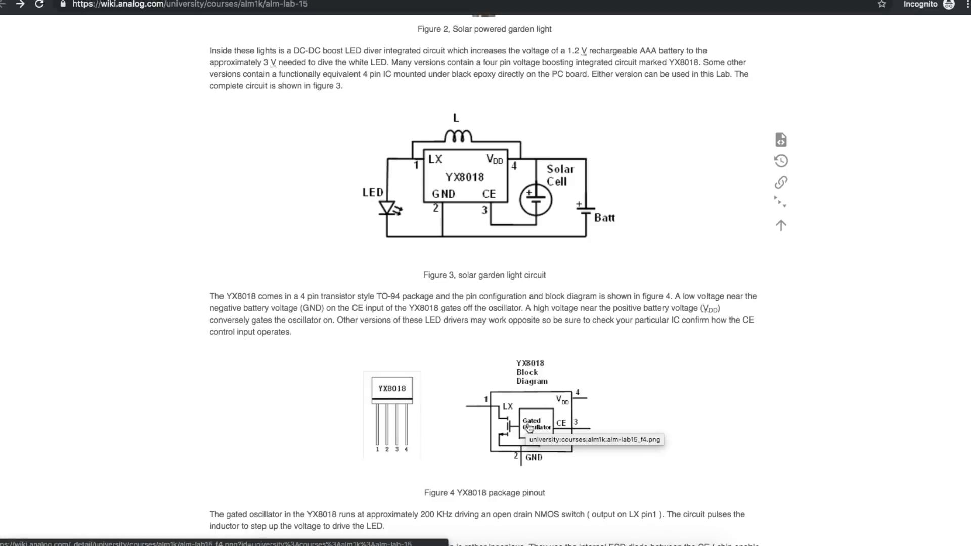
Highlight the CE low- and high-voltage behaviour sentence and reach the block diagram below.
drag(673, 296, 365, 308)
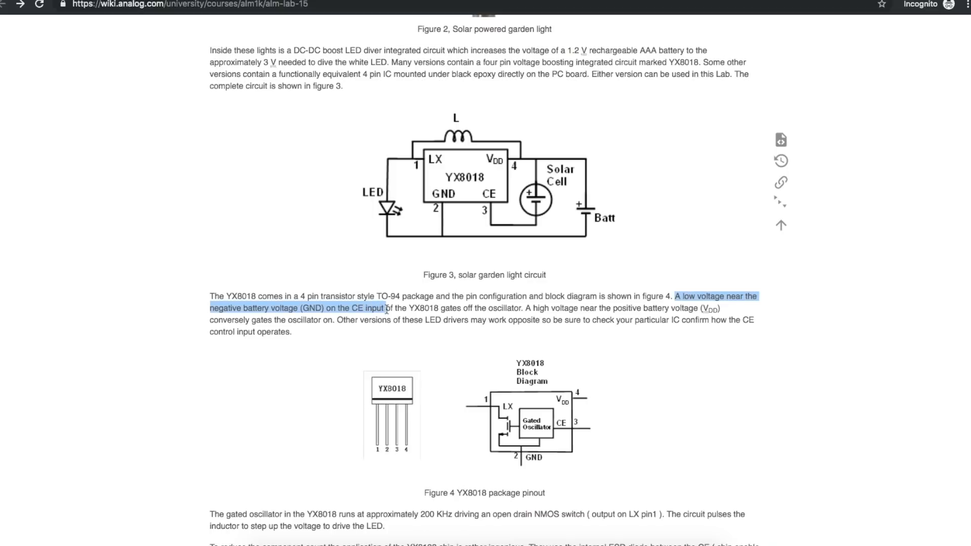
drag(386, 308, 521, 309)
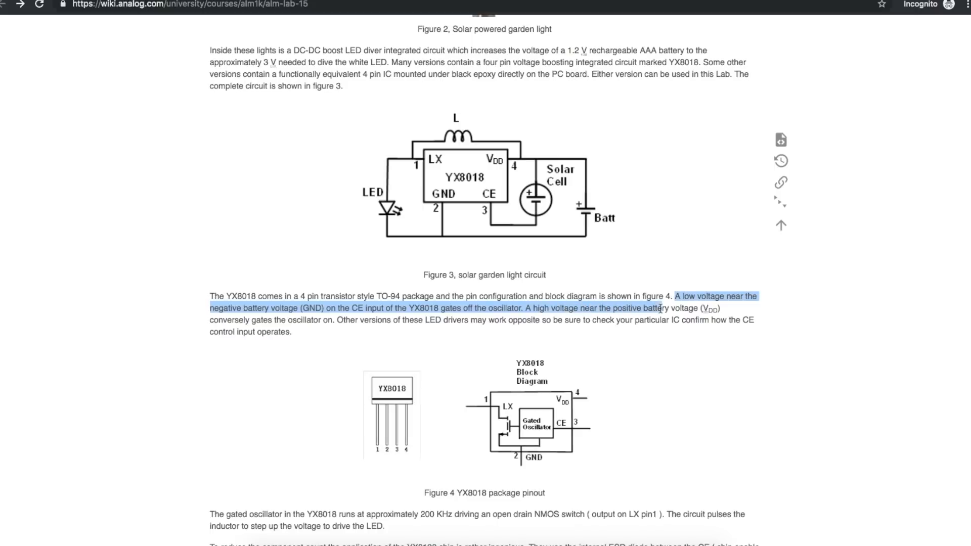
scroll(down, 3)
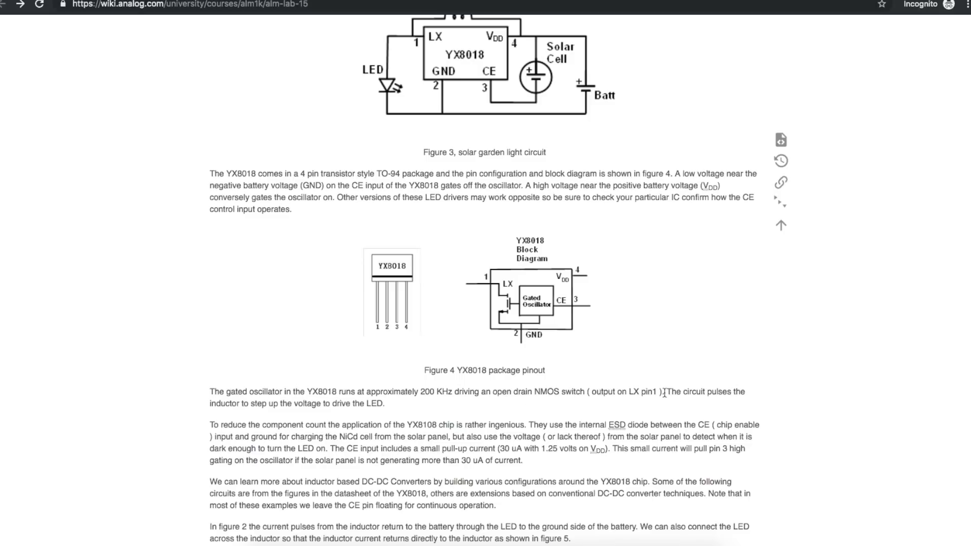
mouse_move(505, 417)
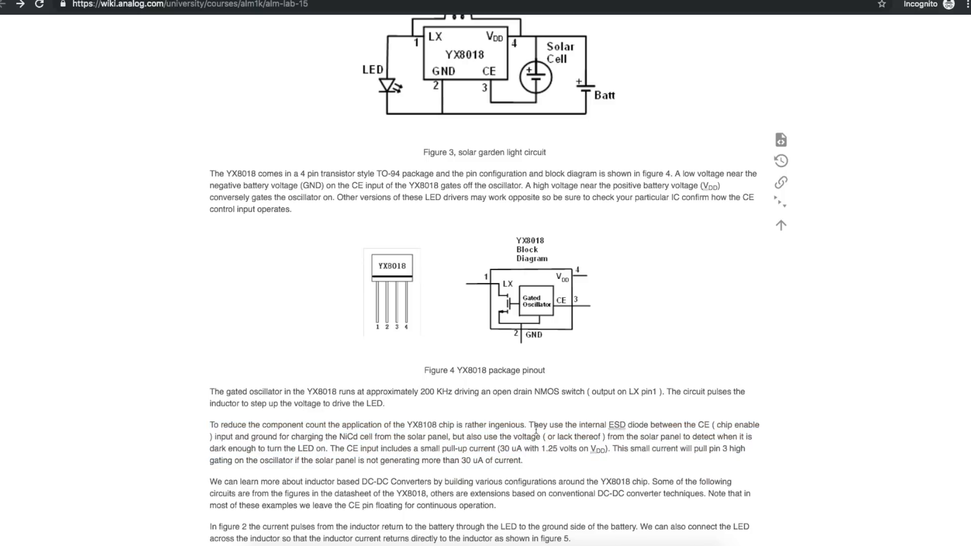
drag(528, 425, 636, 425)
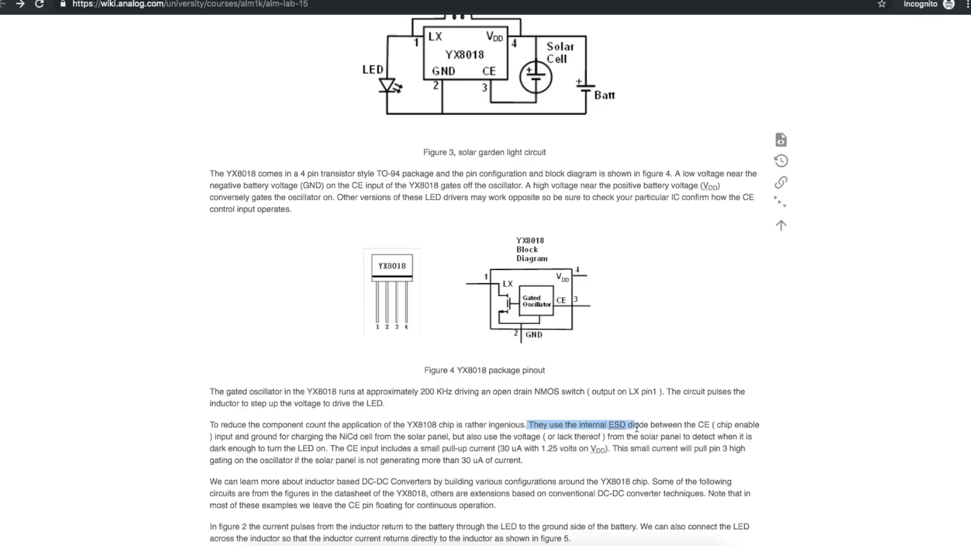
drag(624, 425, 282, 437)
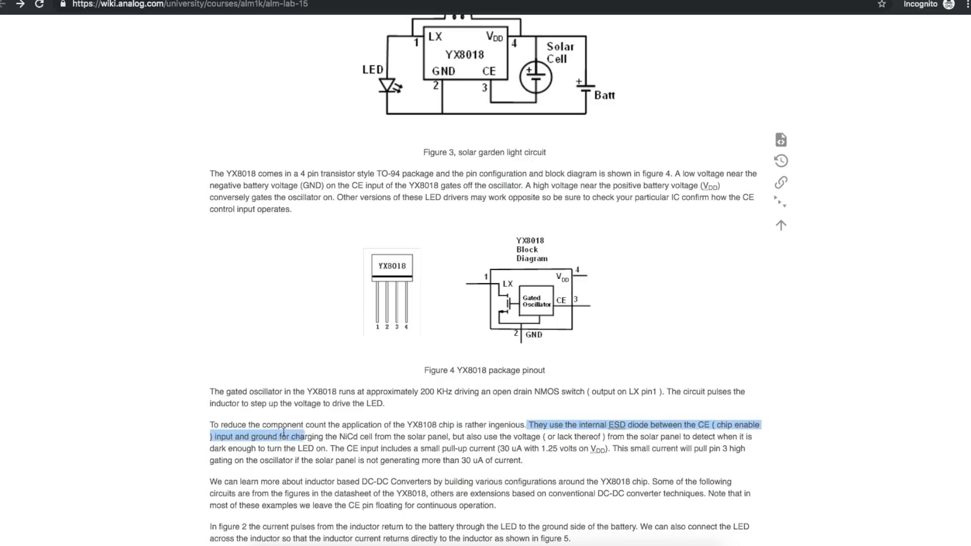
mouse_move(489, 84)
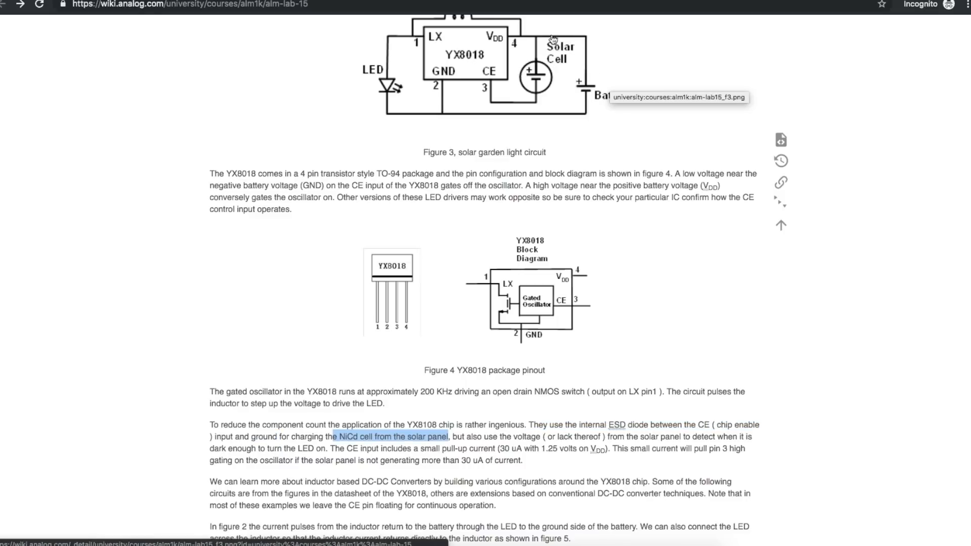
mouse_move(439, 74)
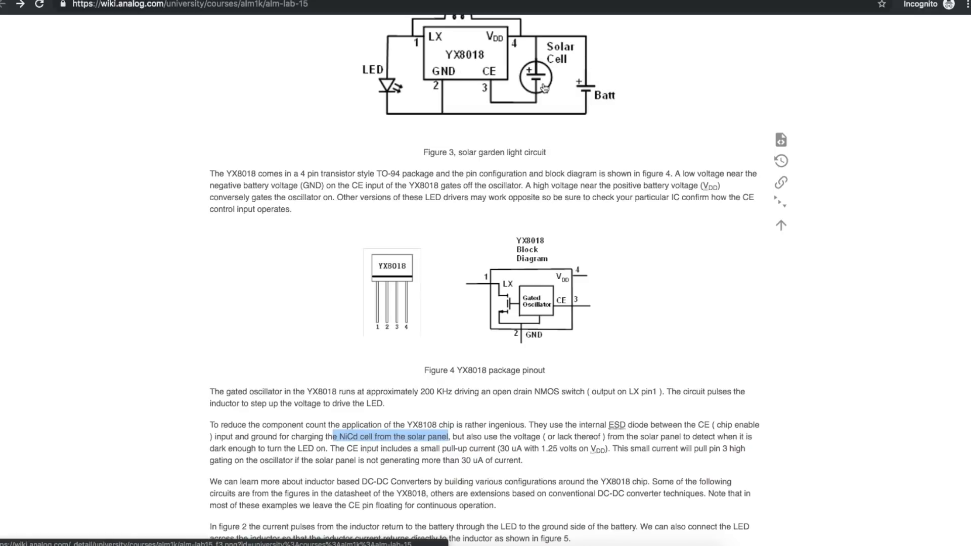
mouse_move(572, 128)
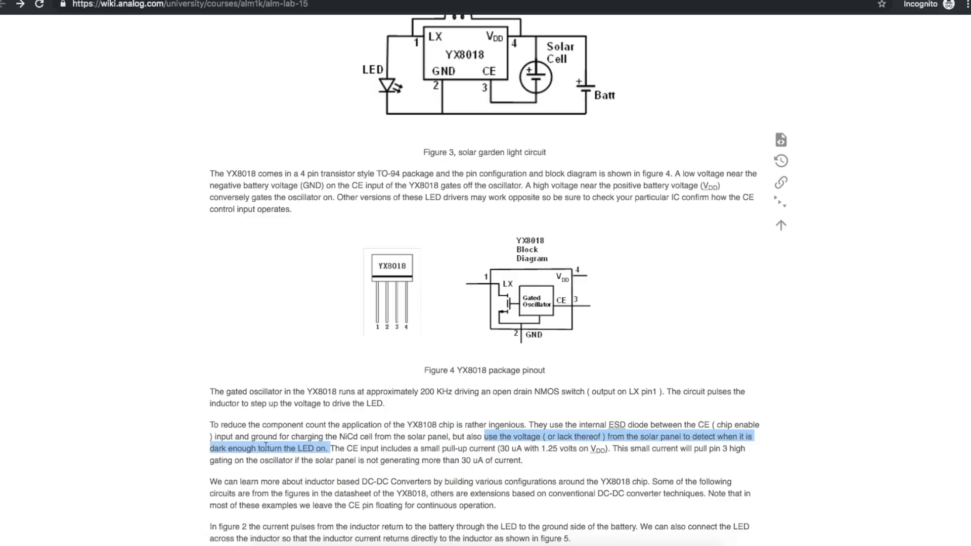
mouse_move(755, 442)
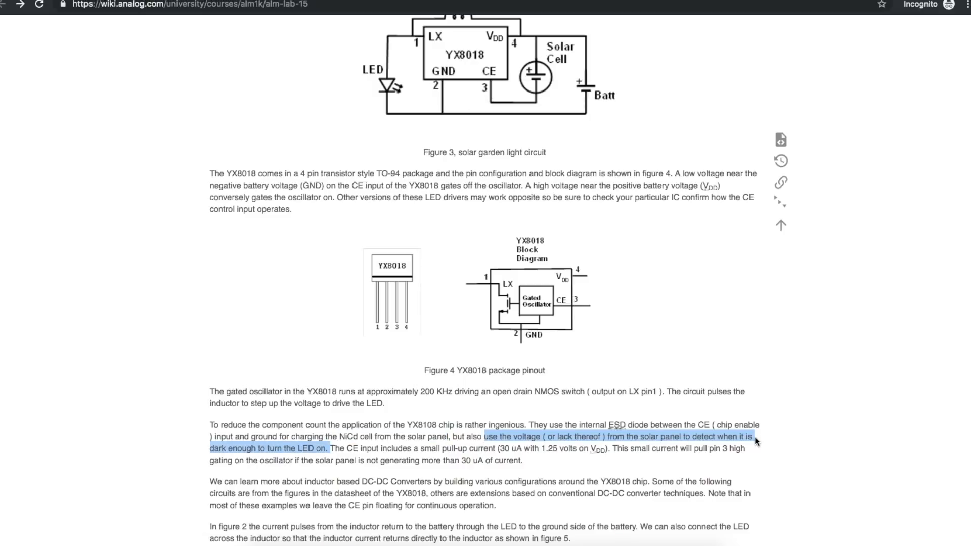
drag(754, 437, 367, 449)
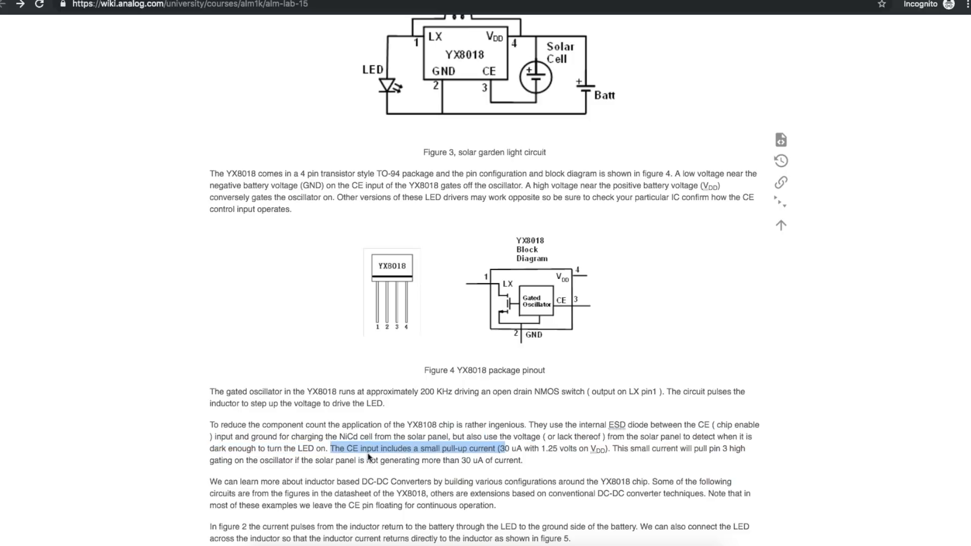
mouse_move(591, 448)
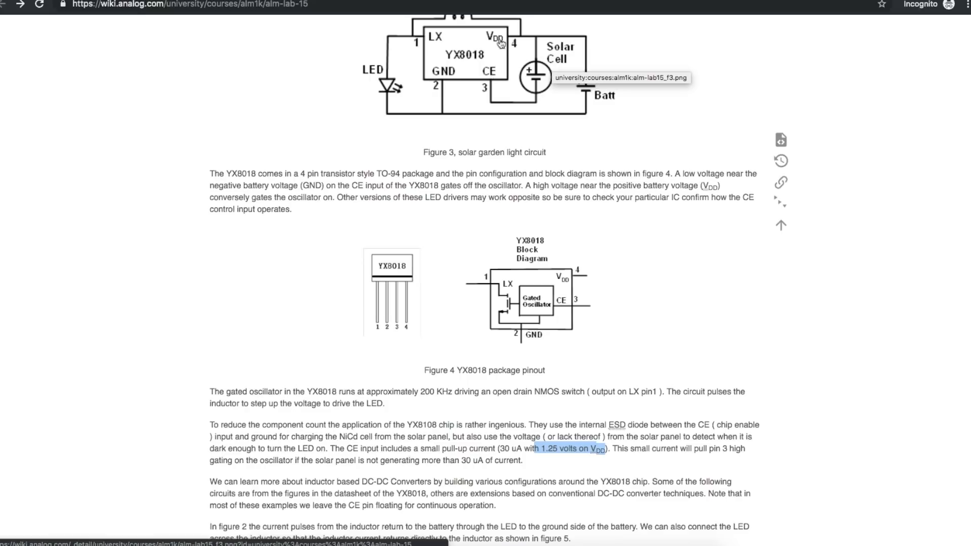
mouse_move(459, 81)
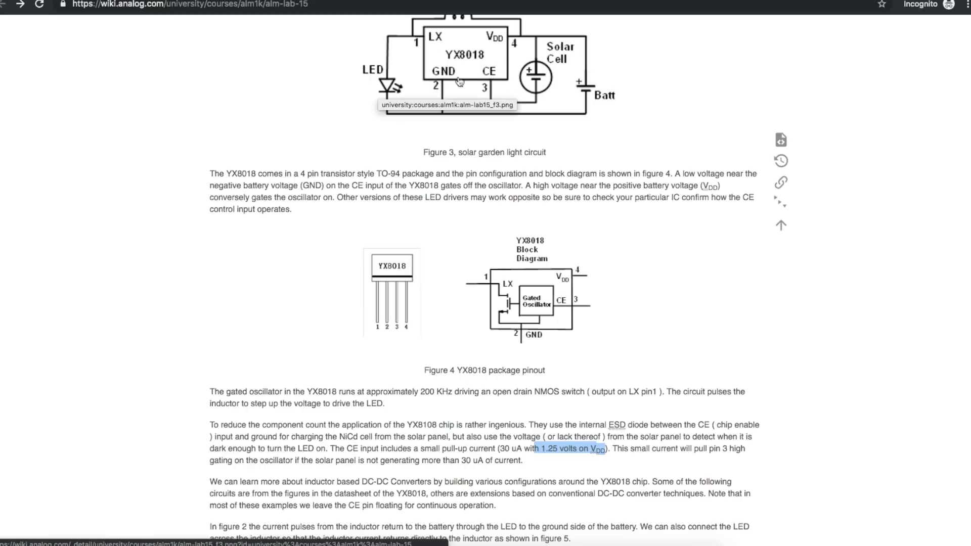
mouse_move(563, 74)
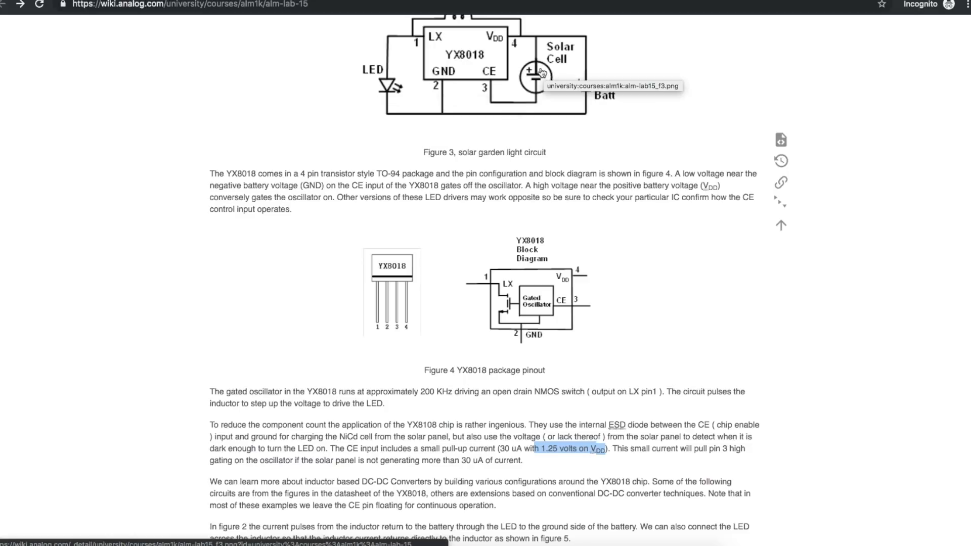
mouse_move(505, 98)
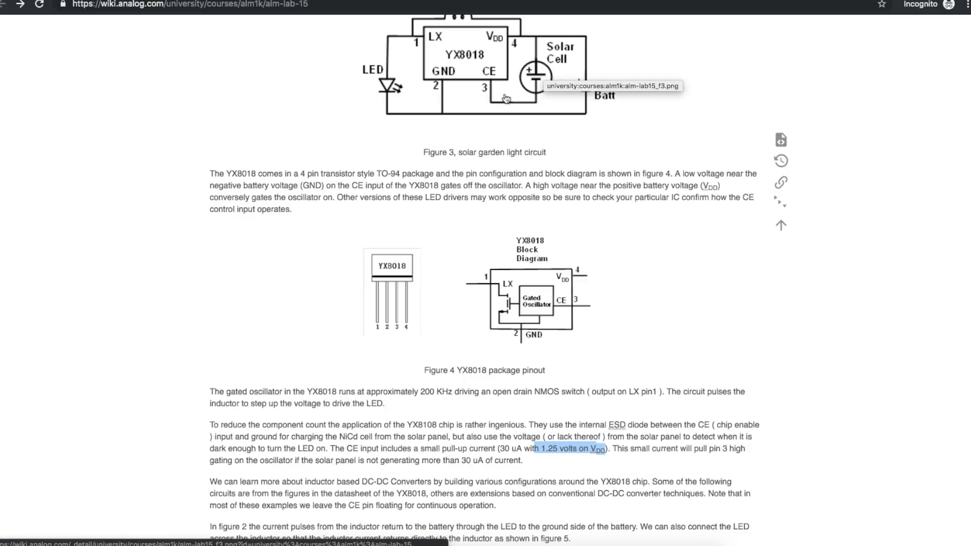